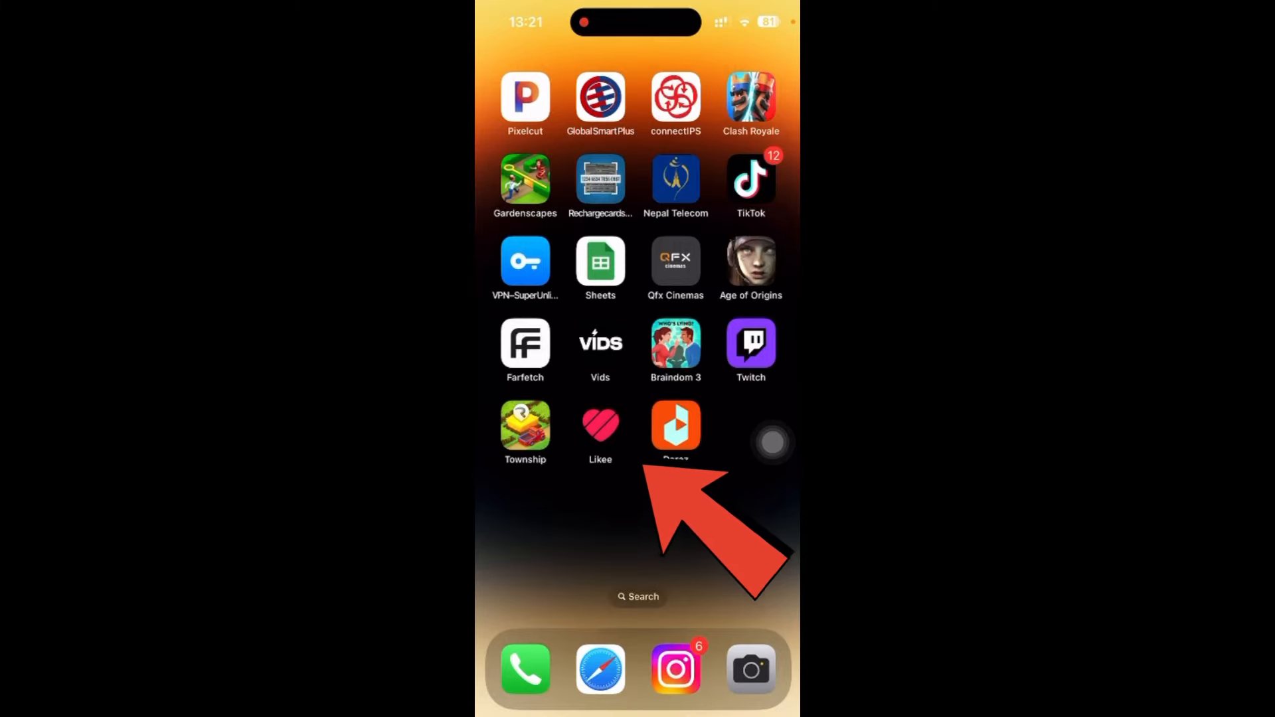
# Launch Likee from the home screen and start a new video with the + button
pyautogui.click(676, 425)
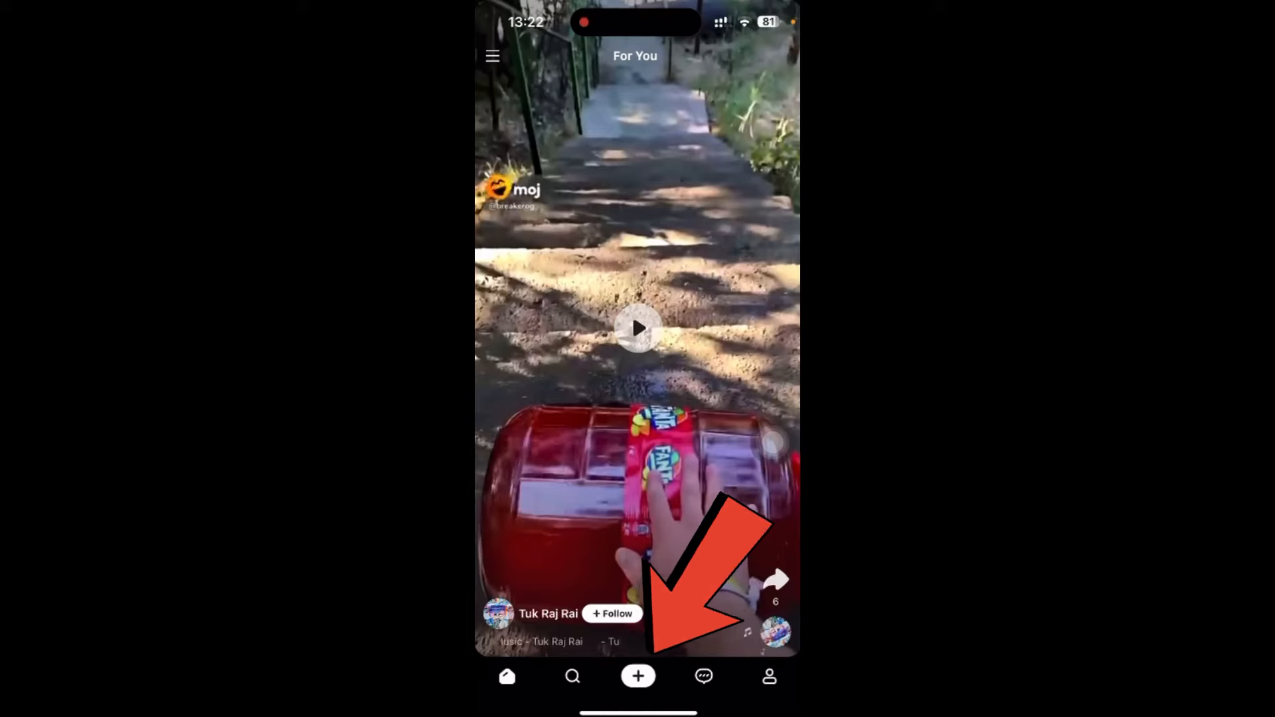
pyautogui.click(638, 676)
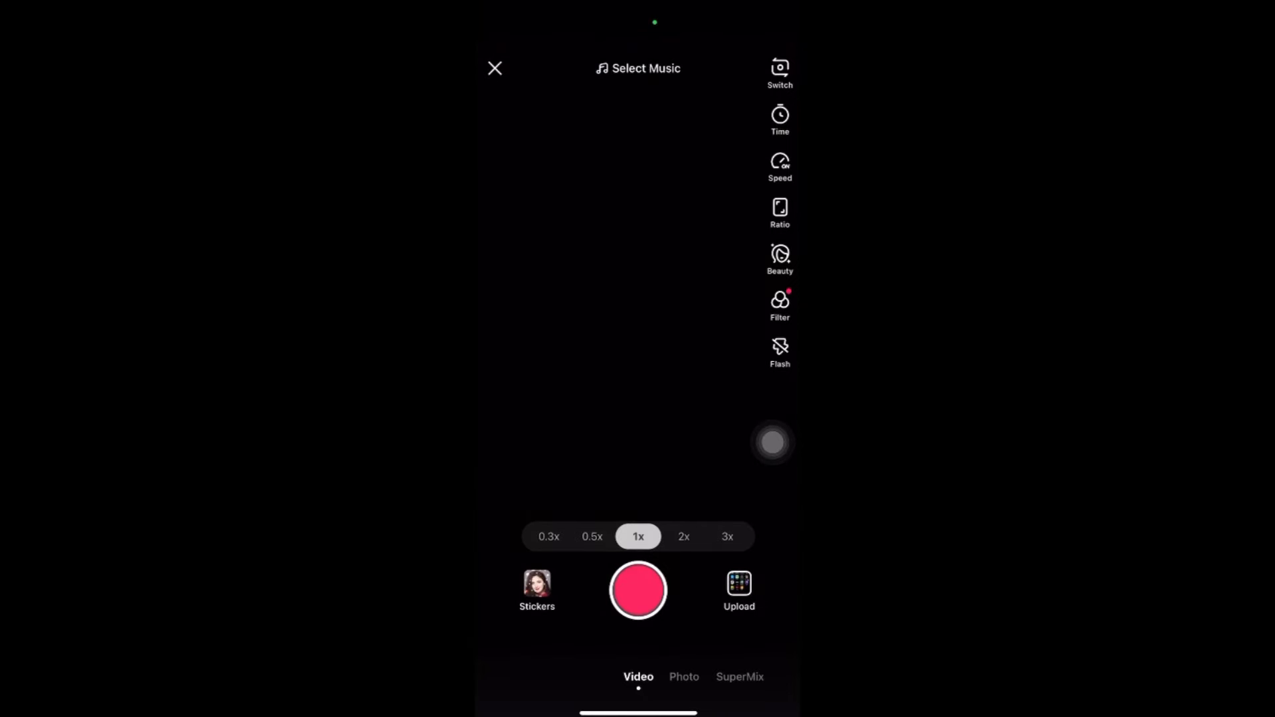
# Record a roughly four-second clip with the red record button
pyautogui.click(739, 589)
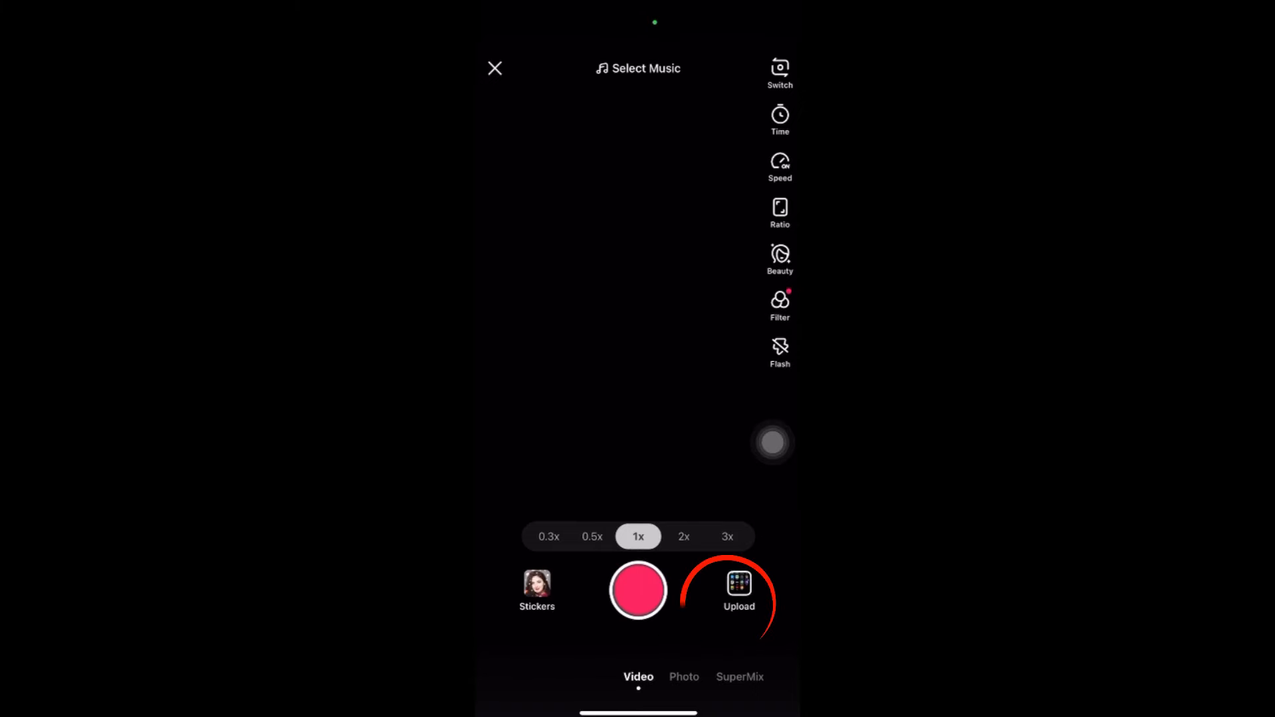
pyautogui.click(638, 590)
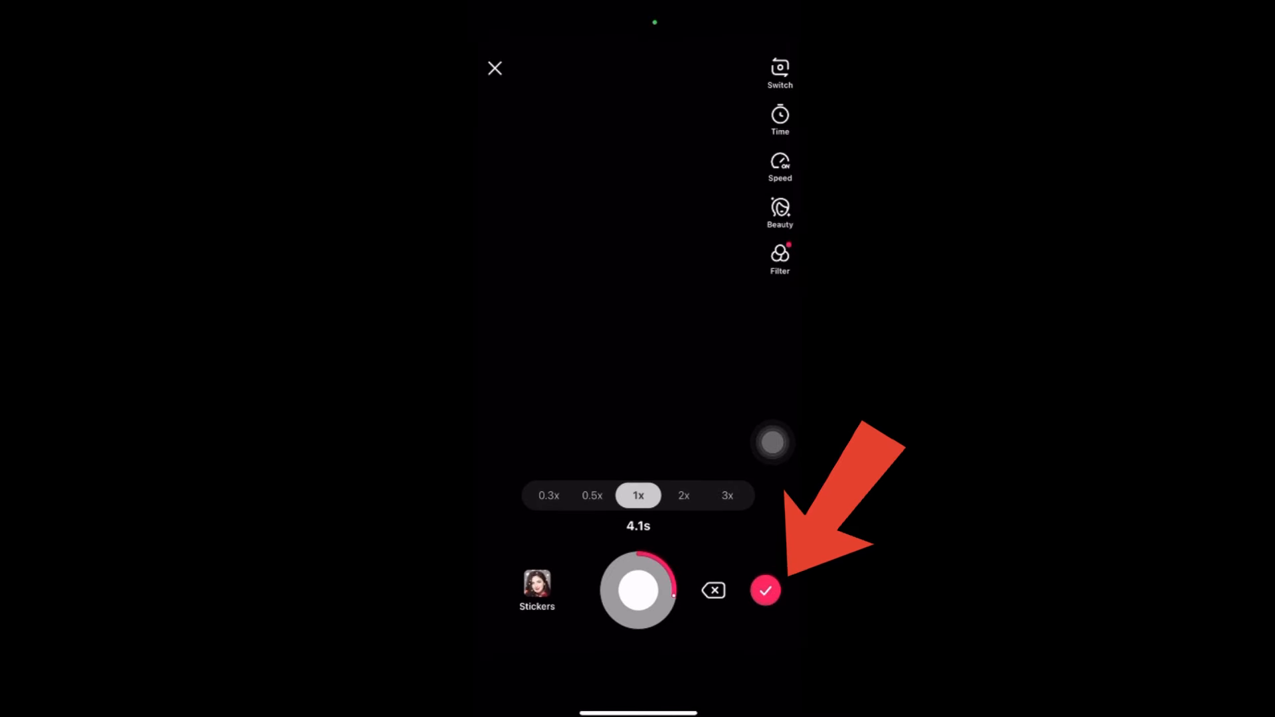
# Confirm the recorded clip and bring up Select Music in the editor
pyautogui.click(766, 590)
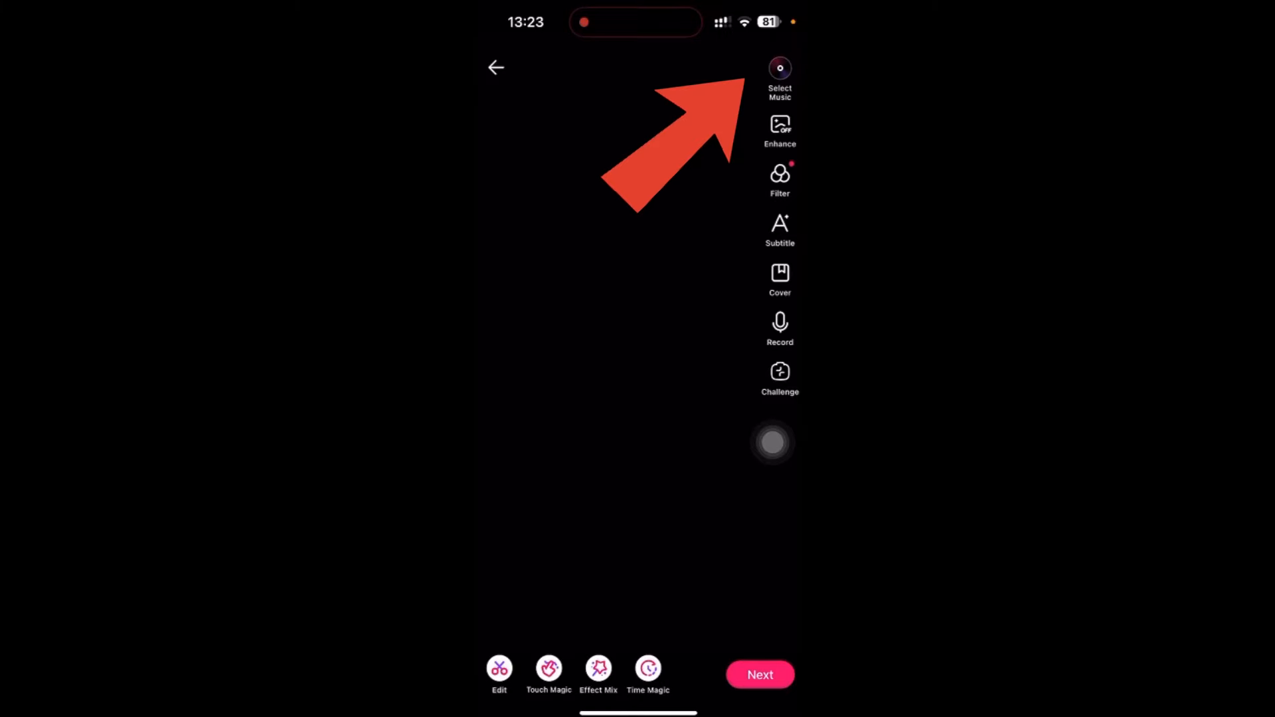
pyautogui.click(778, 68)
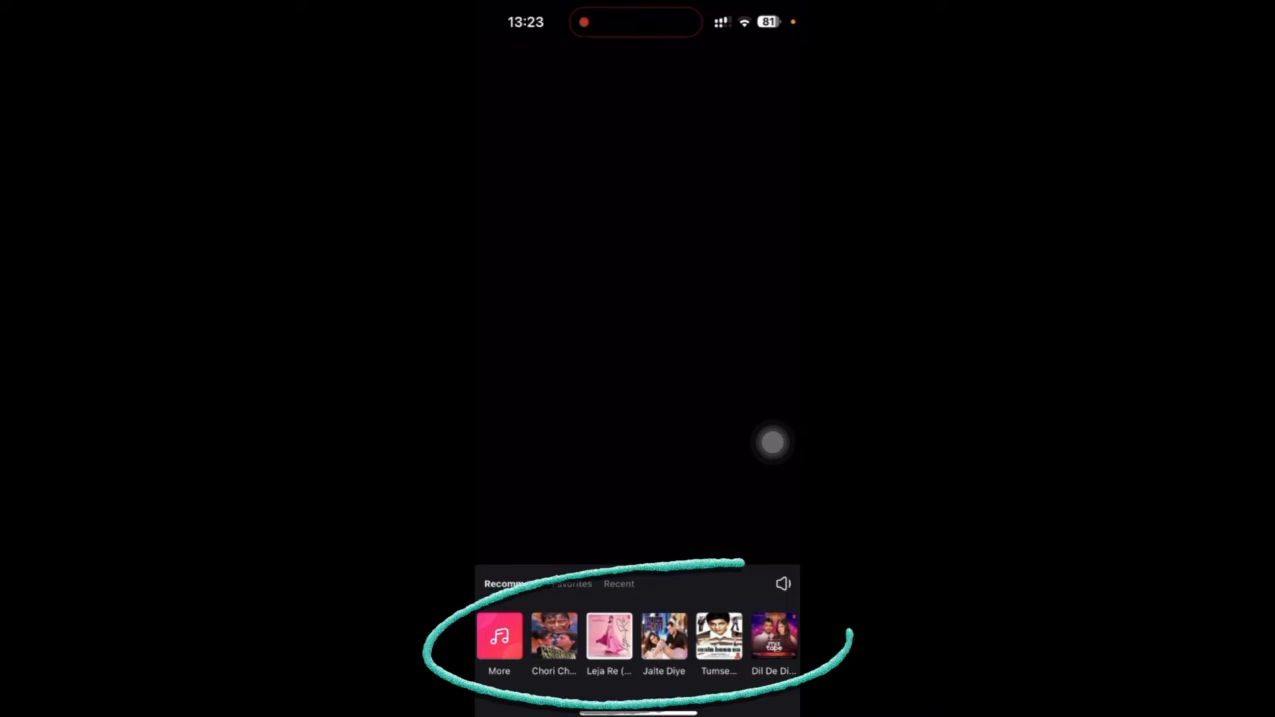
# Choose the recommended track Leja Re after trying another thumbnail in the Recommend row
pyautogui.hscroll(-3)
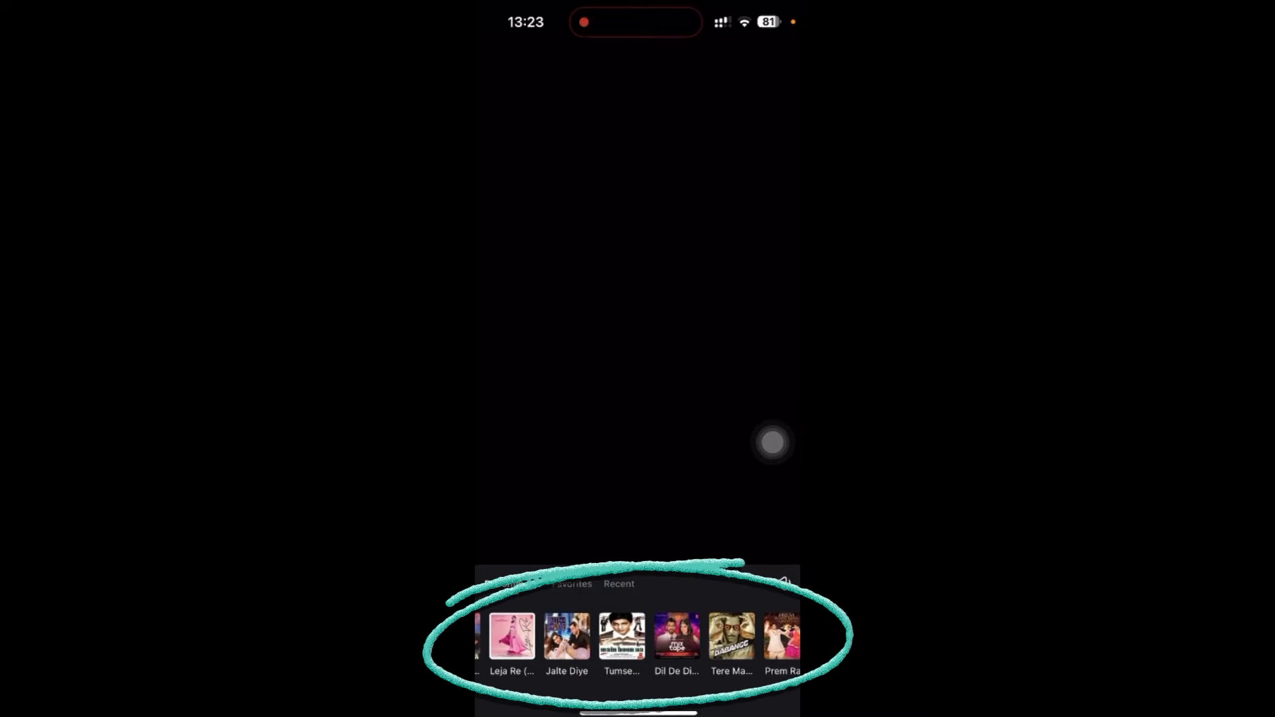
pyautogui.click(622, 636)
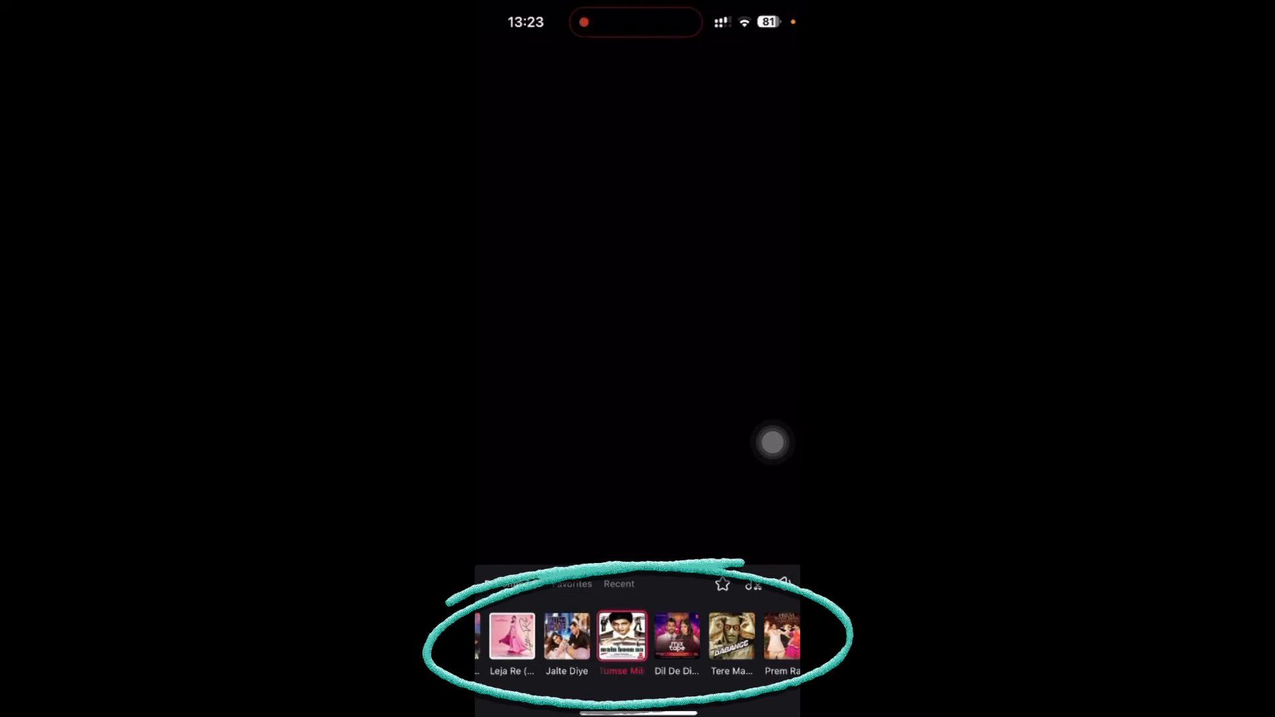
pyautogui.click(510, 635)
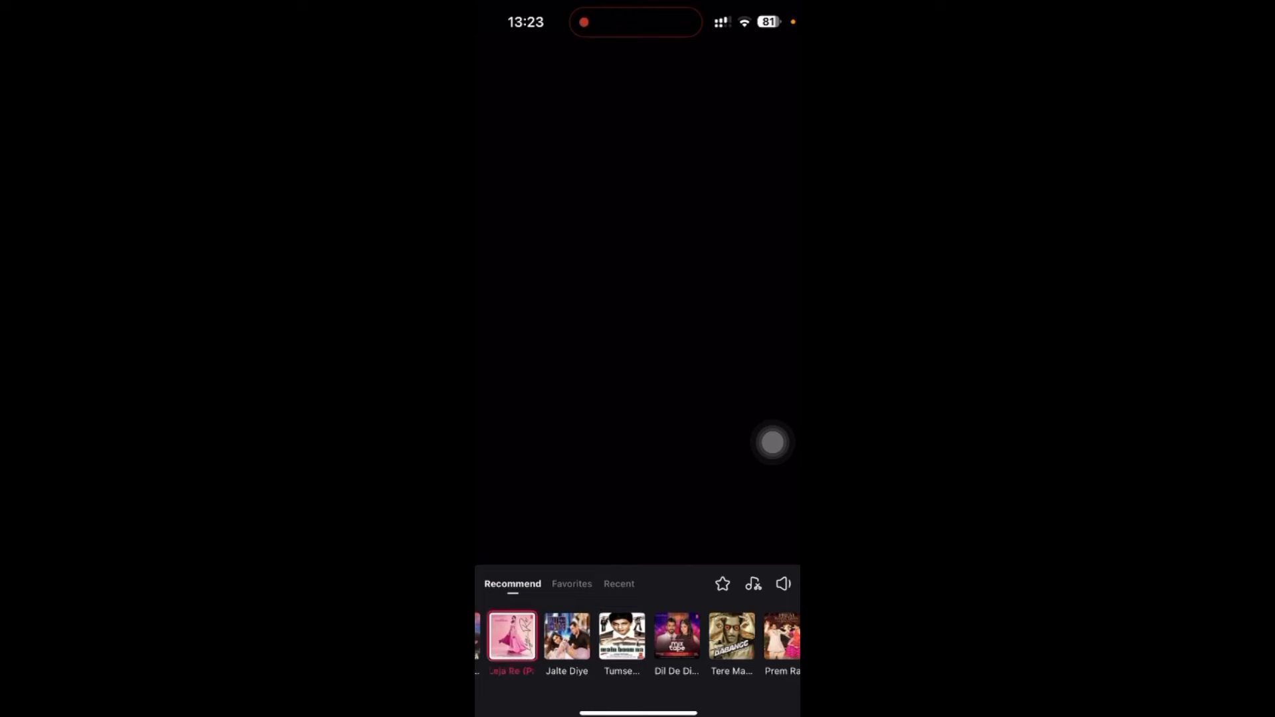